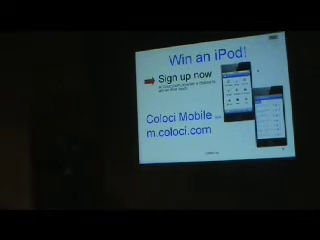
{"action": "key", "text": "Right"}
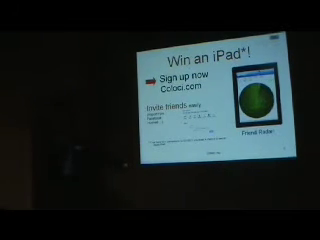